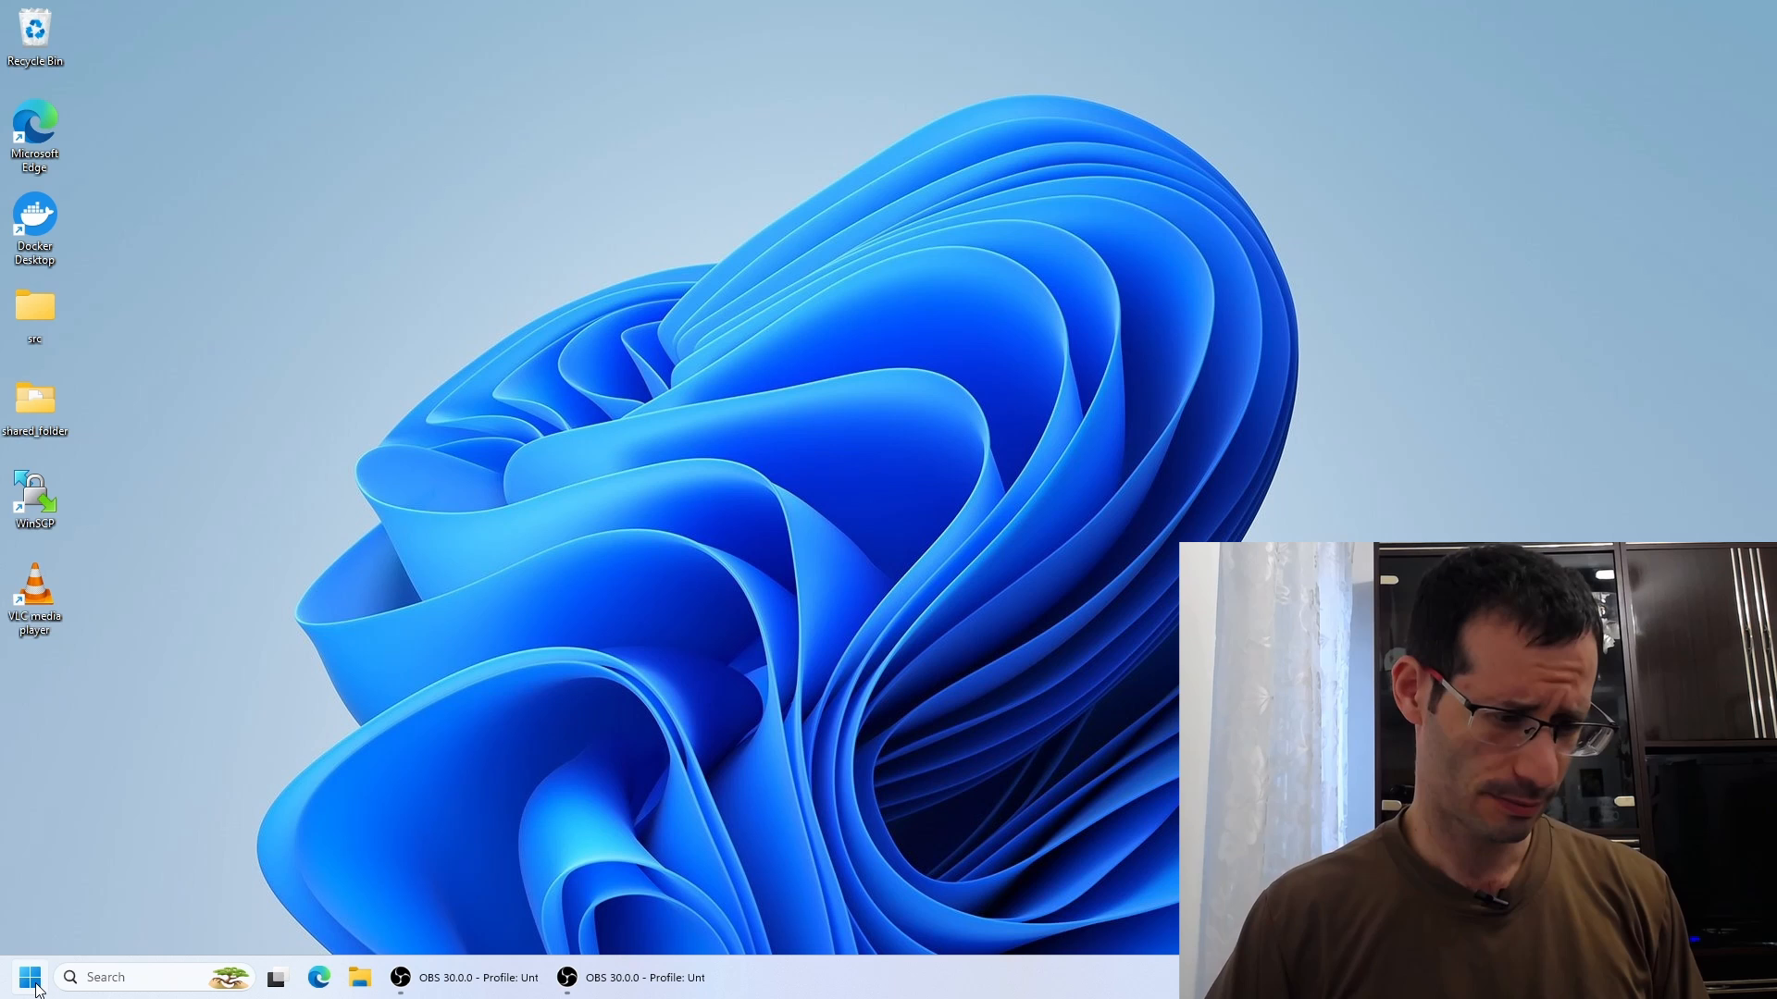
# Launch Windows Terminal (PowerShell) from the Start button's quick-link menu
pyautogui.rightClick(19, 977)
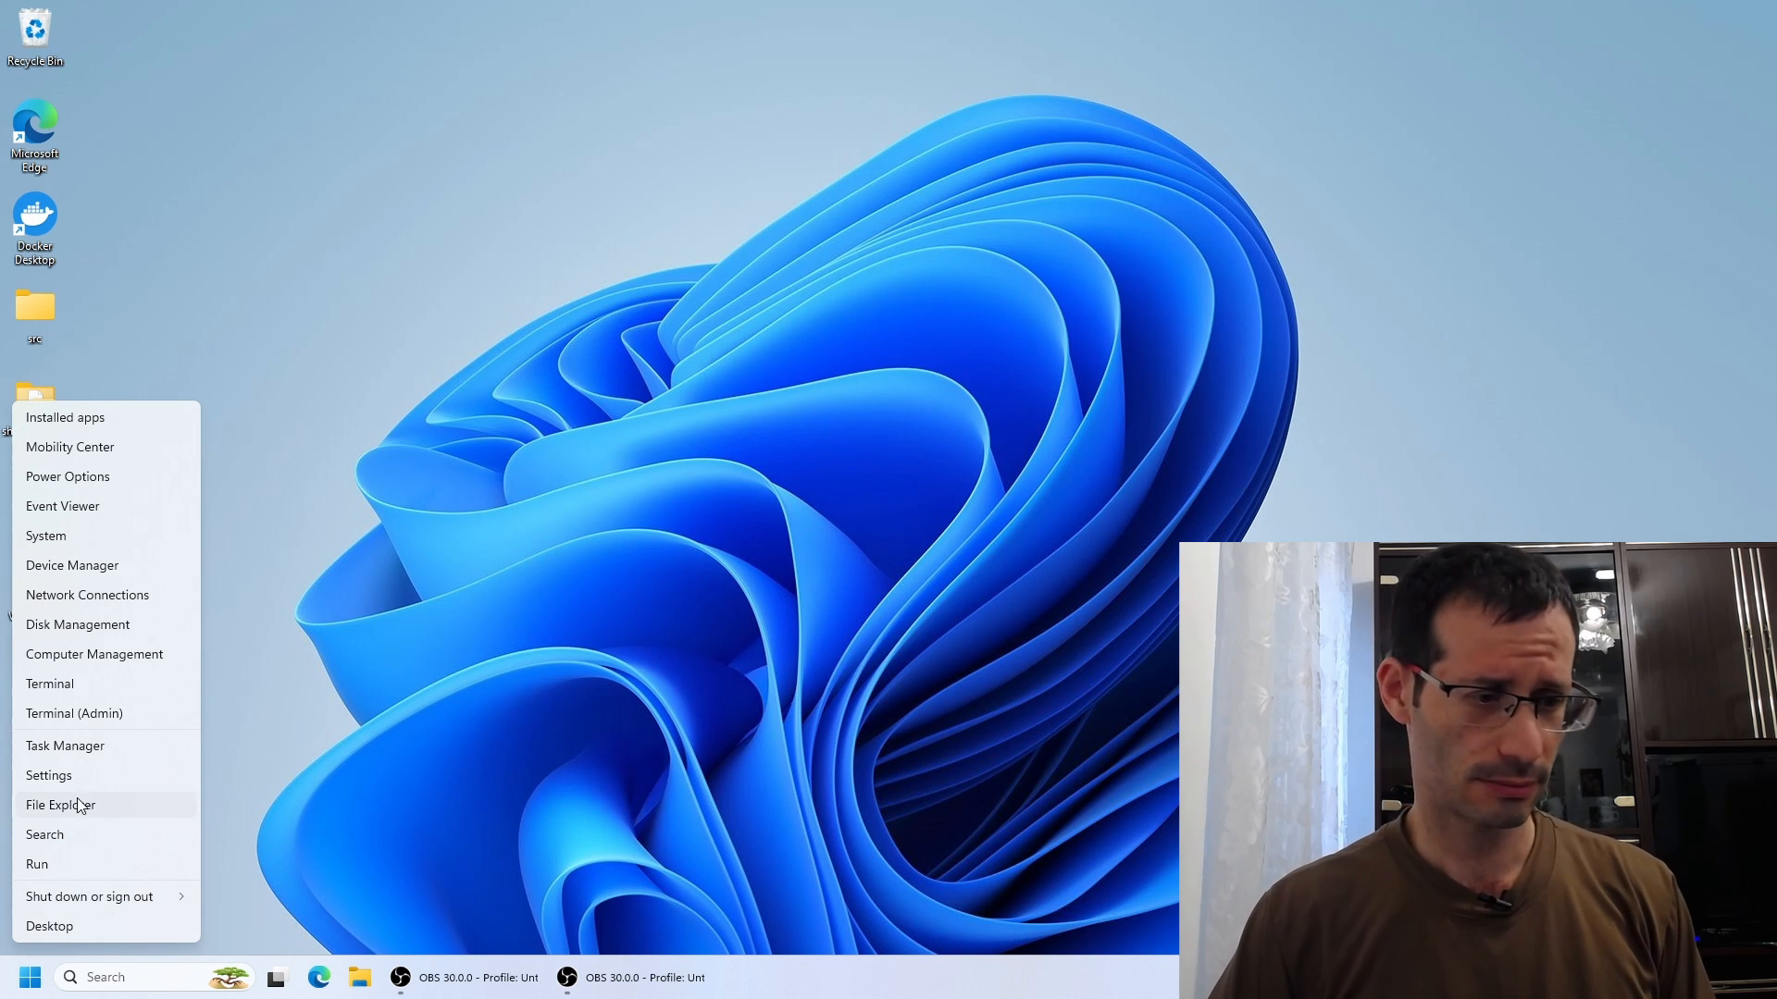
pyautogui.click(49, 683)
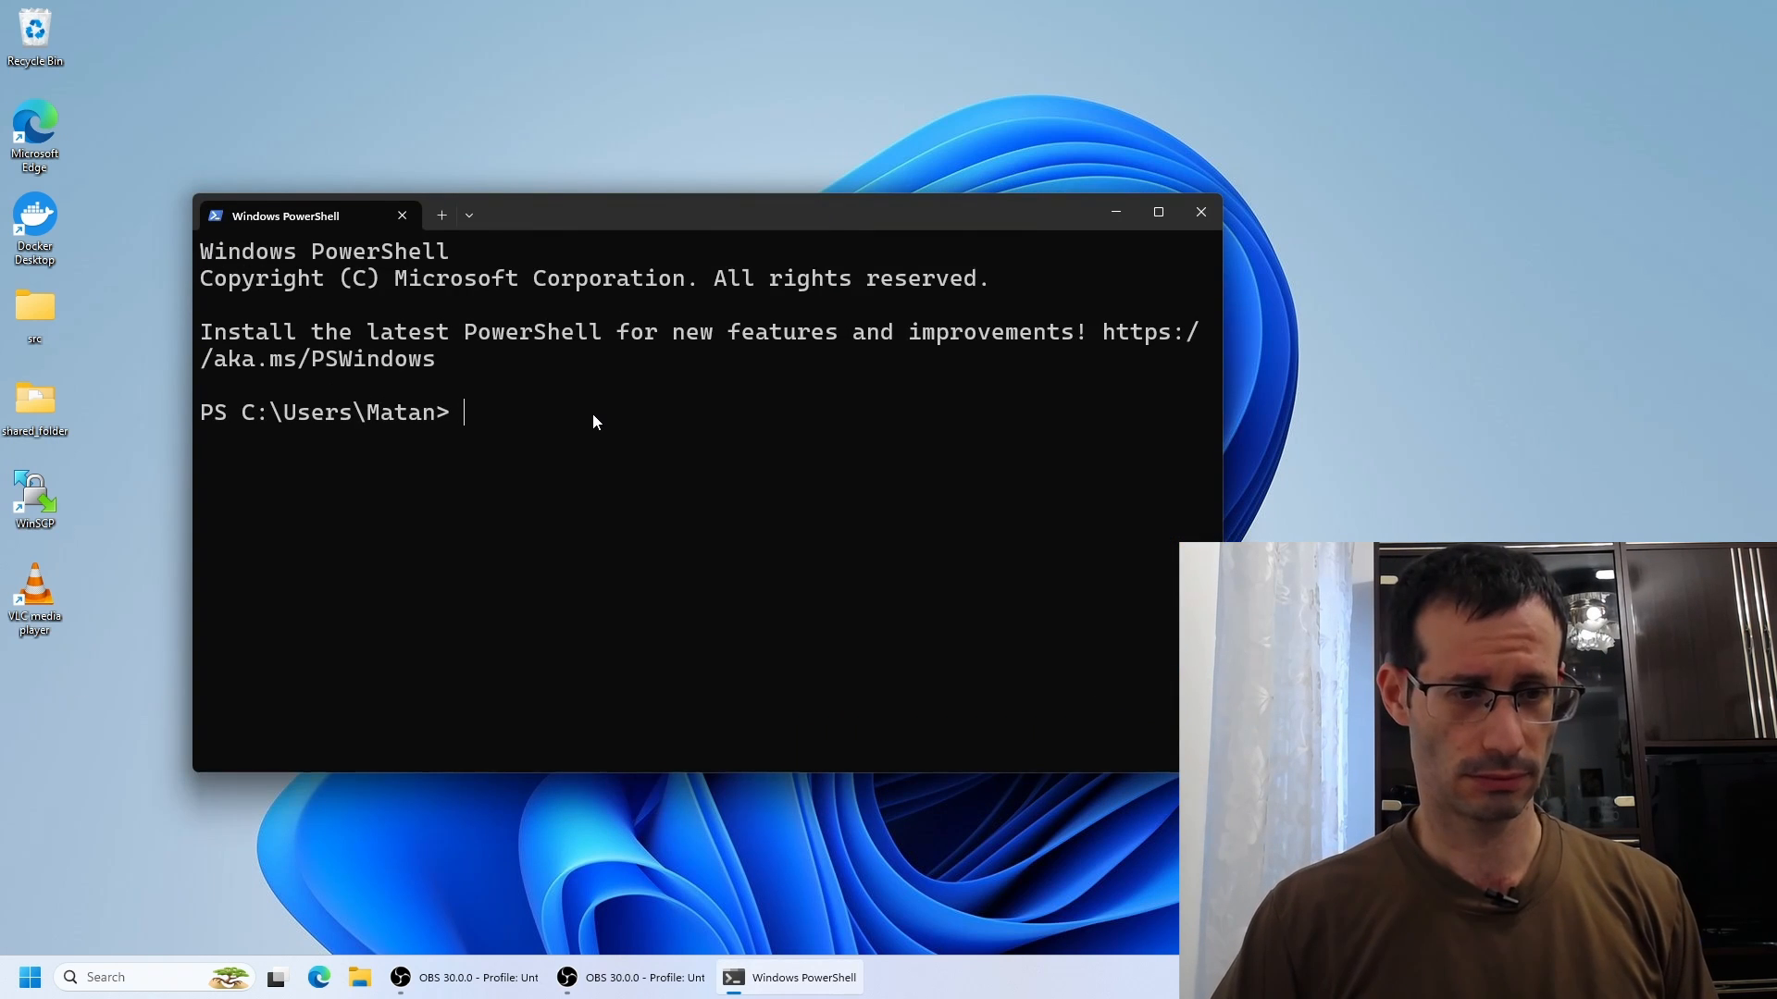
# Drag the terminal window up and to the right by its title bar
pyautogui.moveTo(287, 214); pyautogui.dragTo(385, 137)
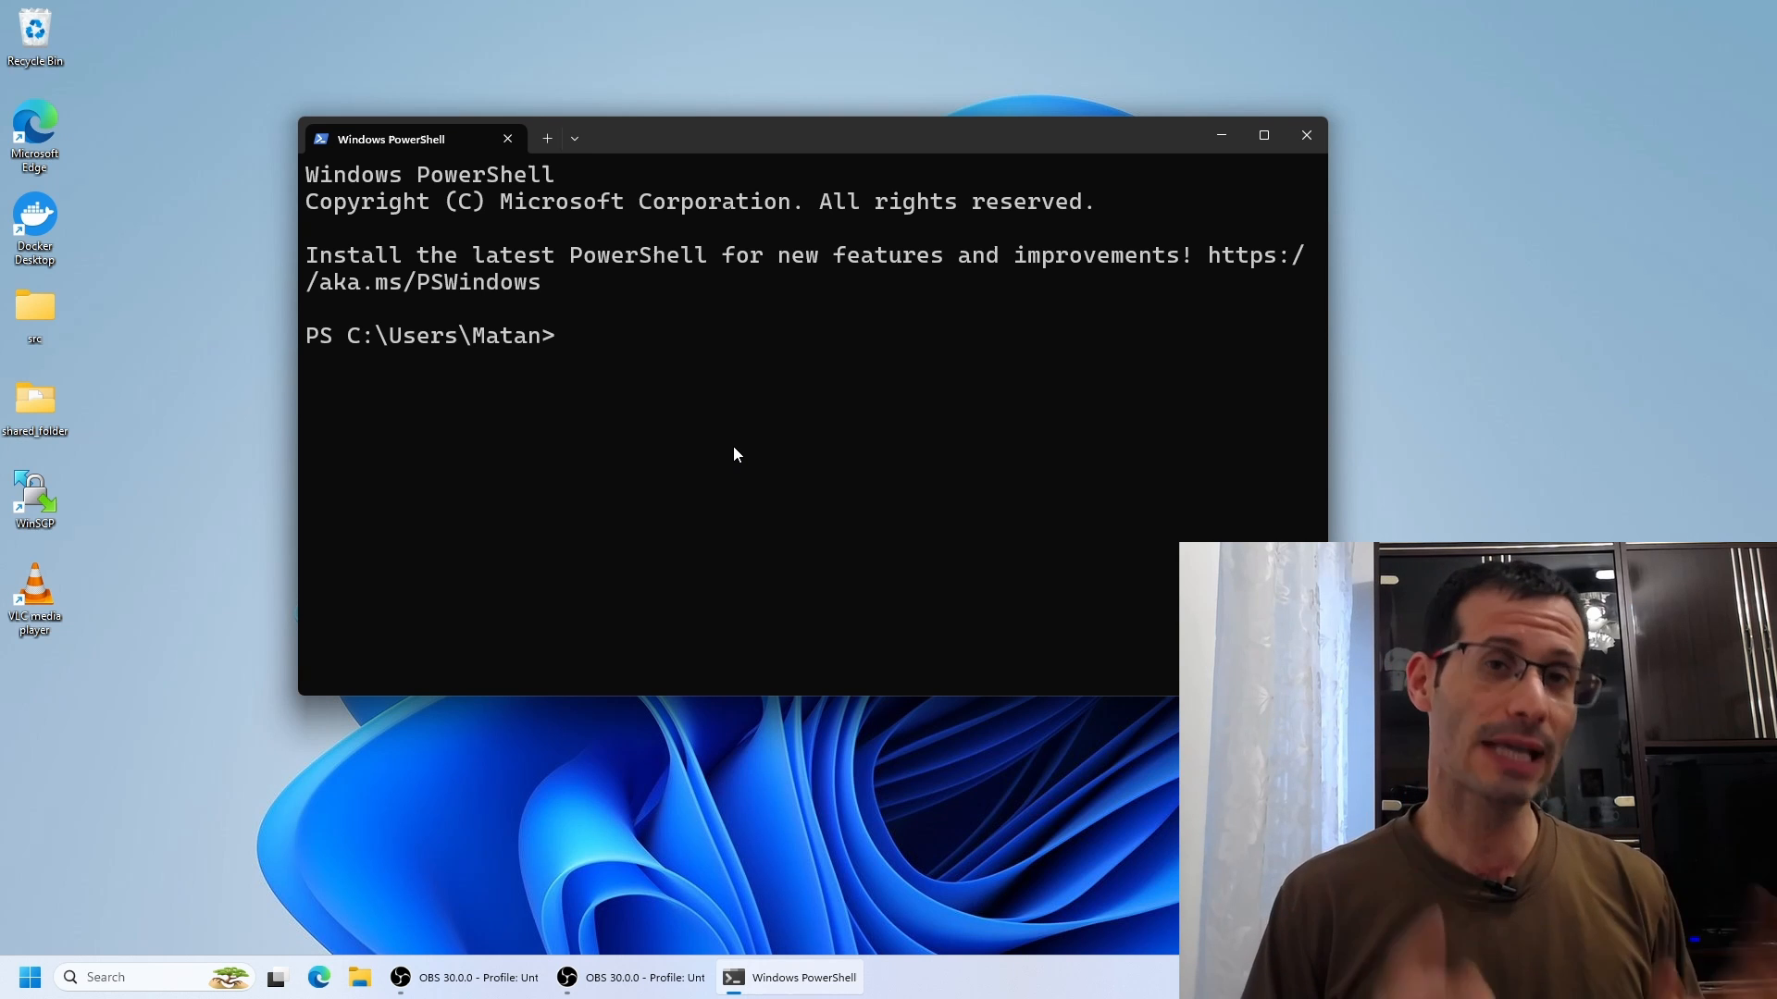
# Run wsl -l, showing only the two docker-desktop distributions, then clear the screen with cls
pyautogui.write('wsl -l')
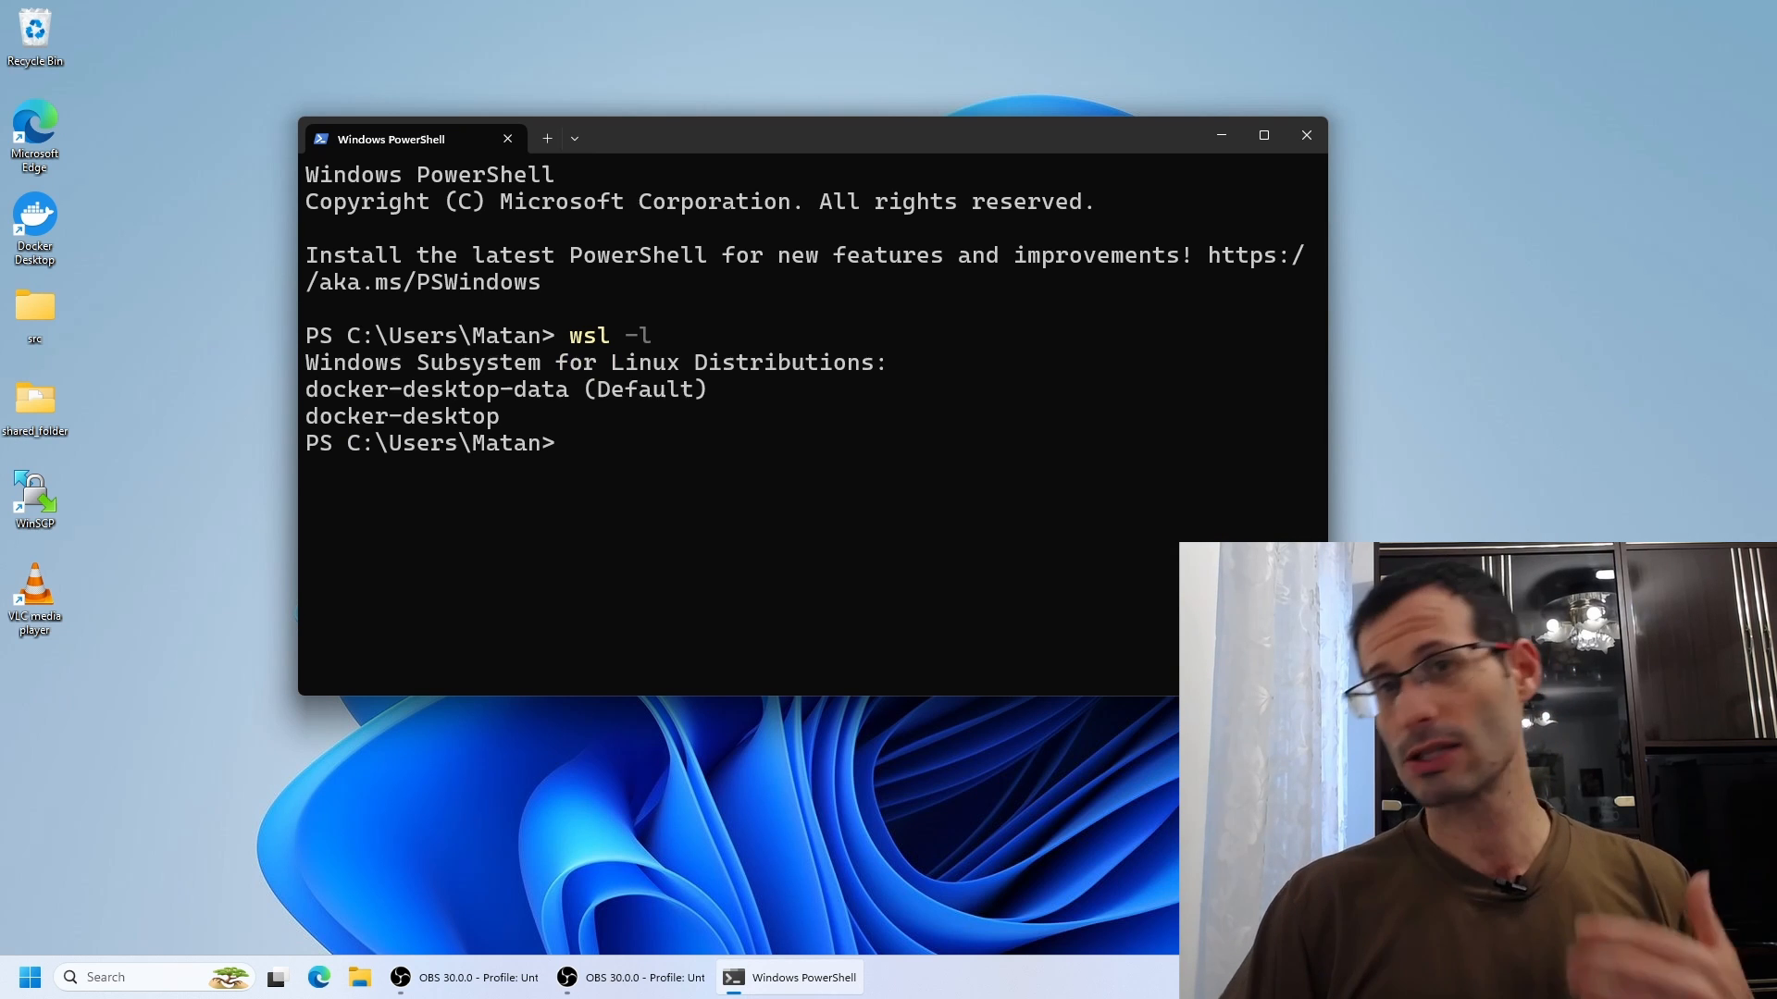
pyautogui.moveTo(340, 389); pyautogui.dragTo(556, 442)
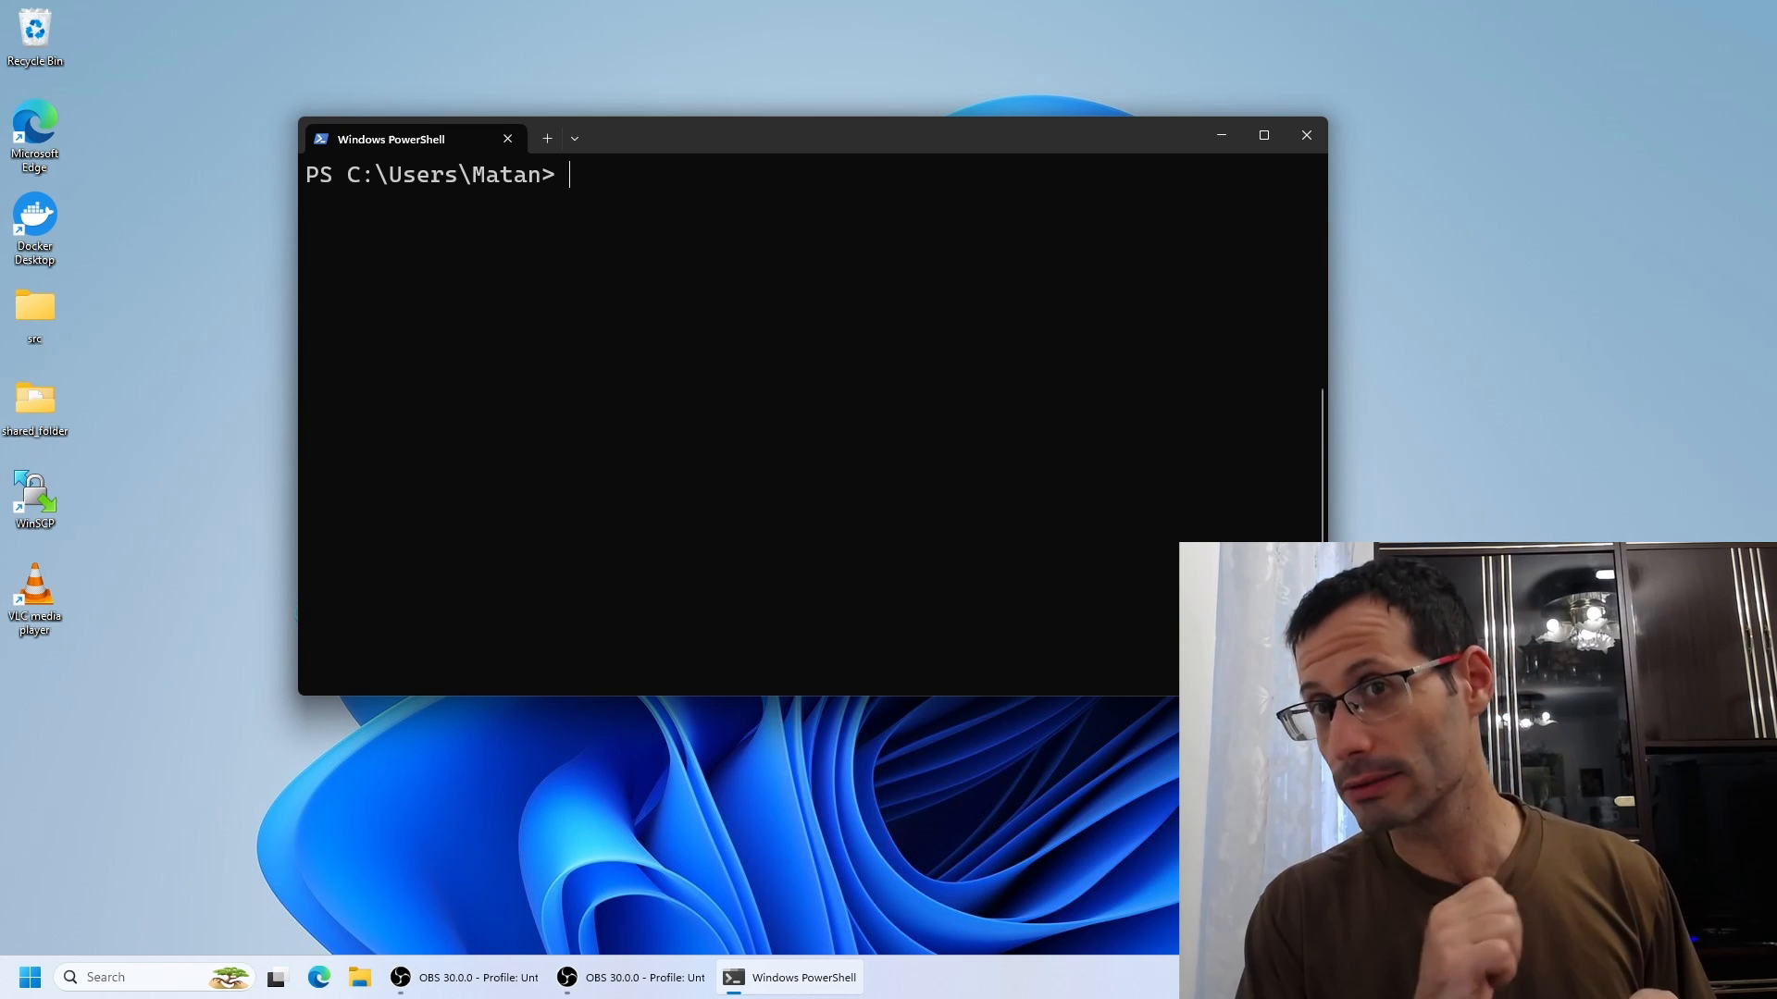
# Run wsl -l --online to list installable distributions, then start typing wsl --install ubuntu-2
pyautogui.write('wsl -l --online')
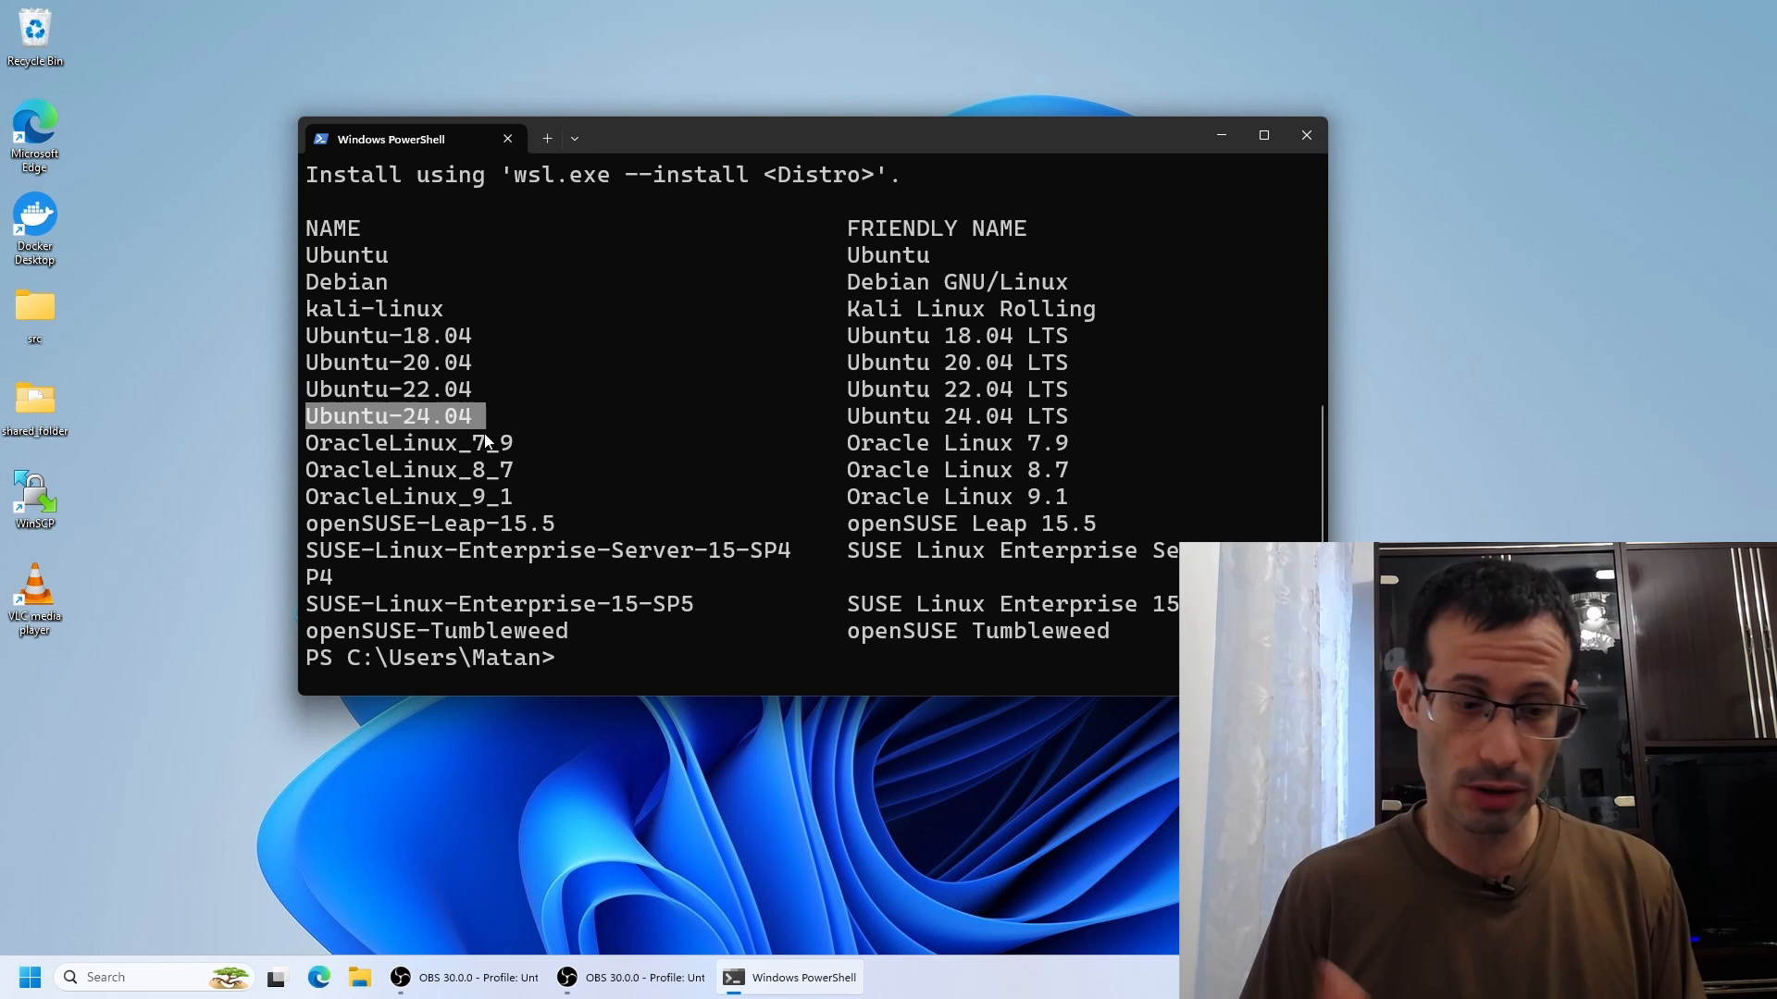
pyautogui.write('wsl --install ubuntu-2')
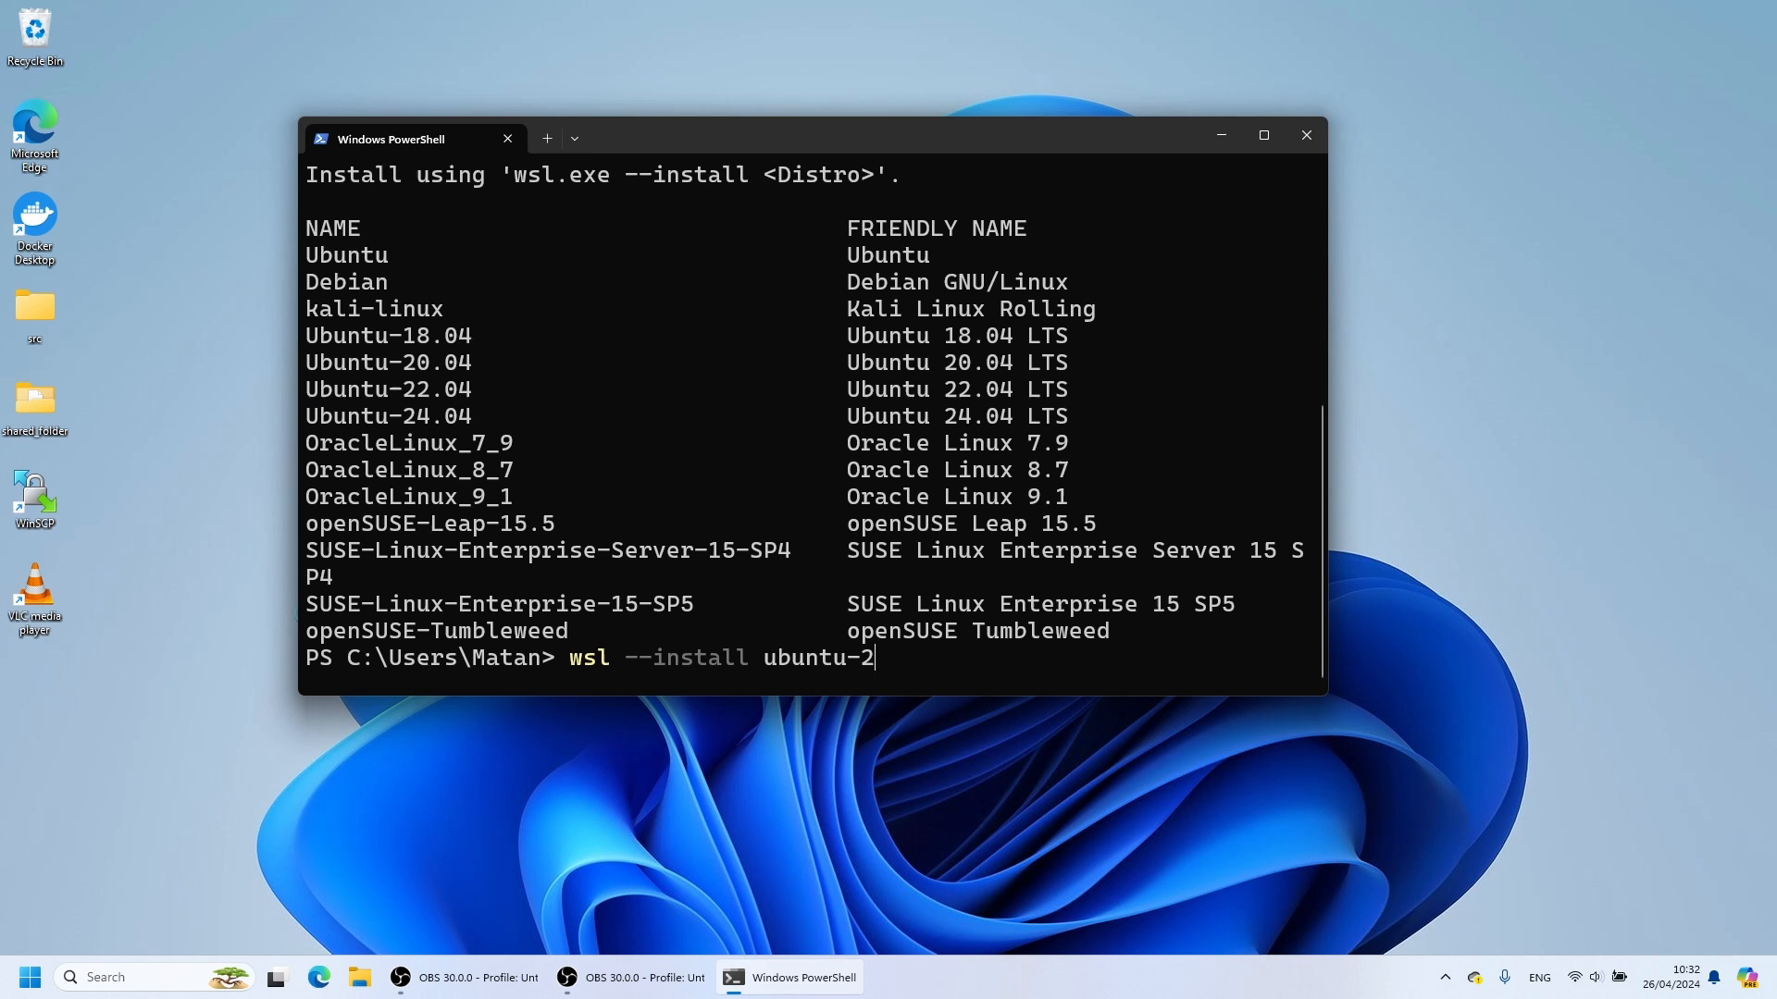
# Complete and run wsl --install ubuntu-24.04 to install Ubuntu 24.04 LTS
pyautogui.write('4.04')
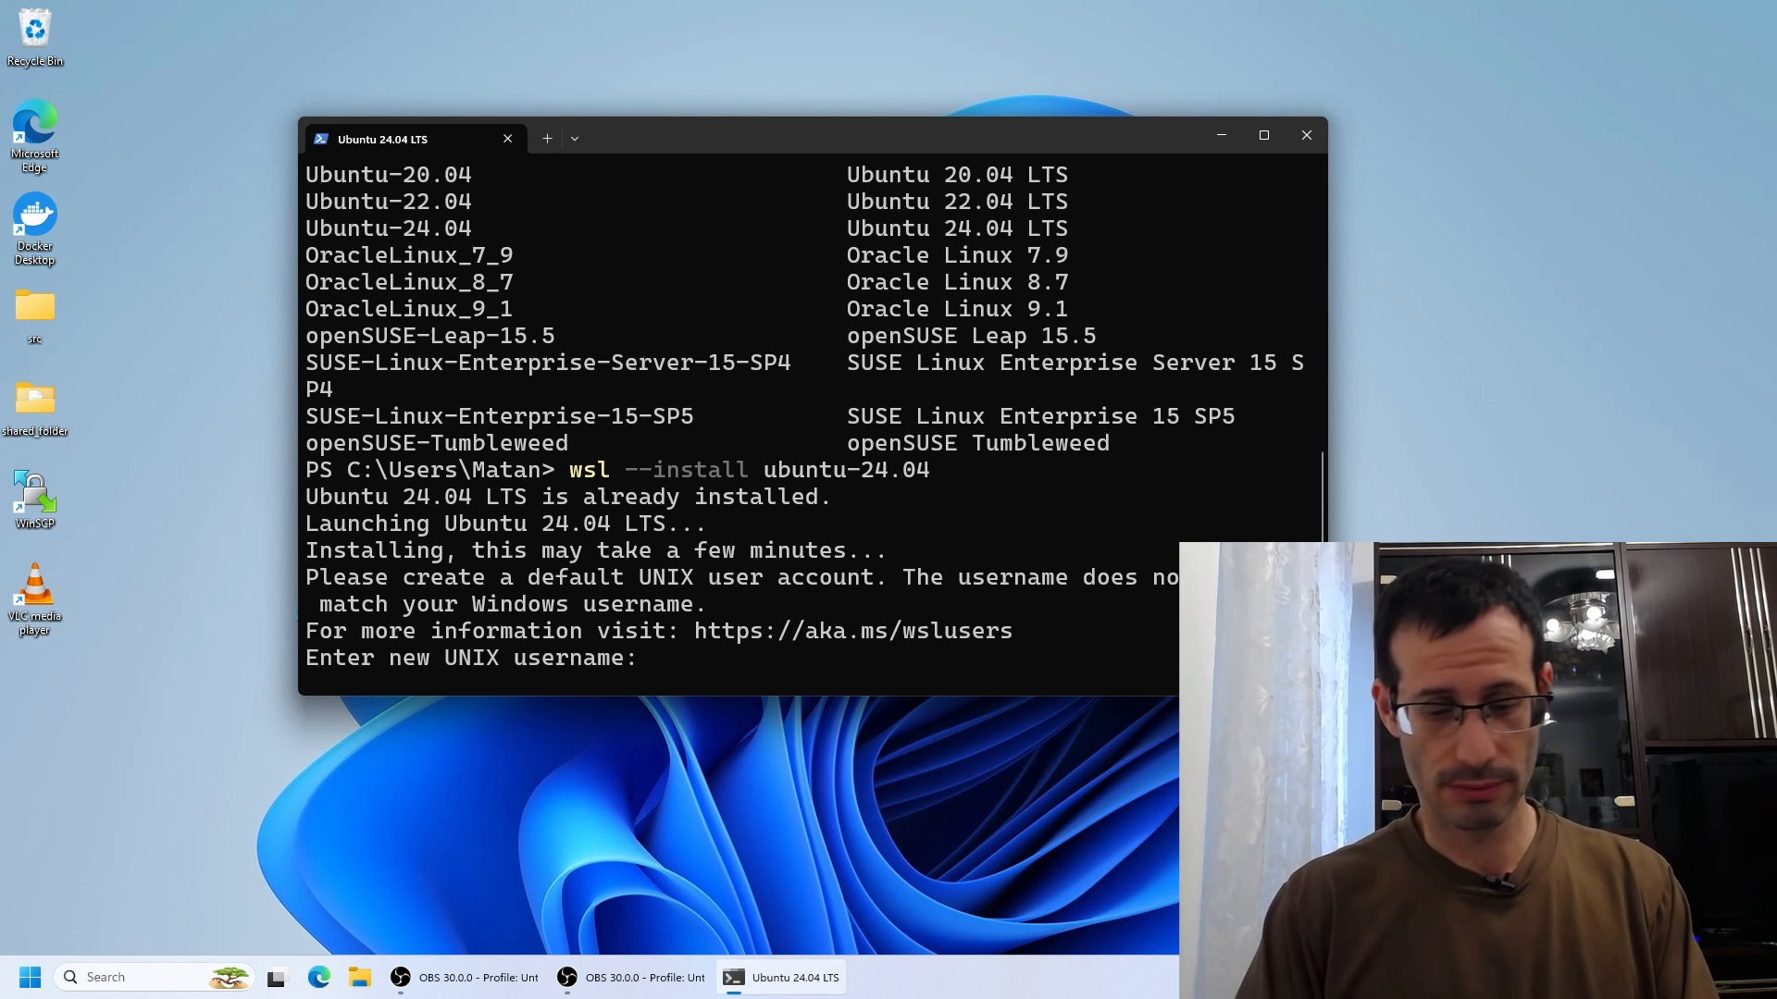
# Enter 'matan' as the new UNIX username
pyautogui.write('matan')
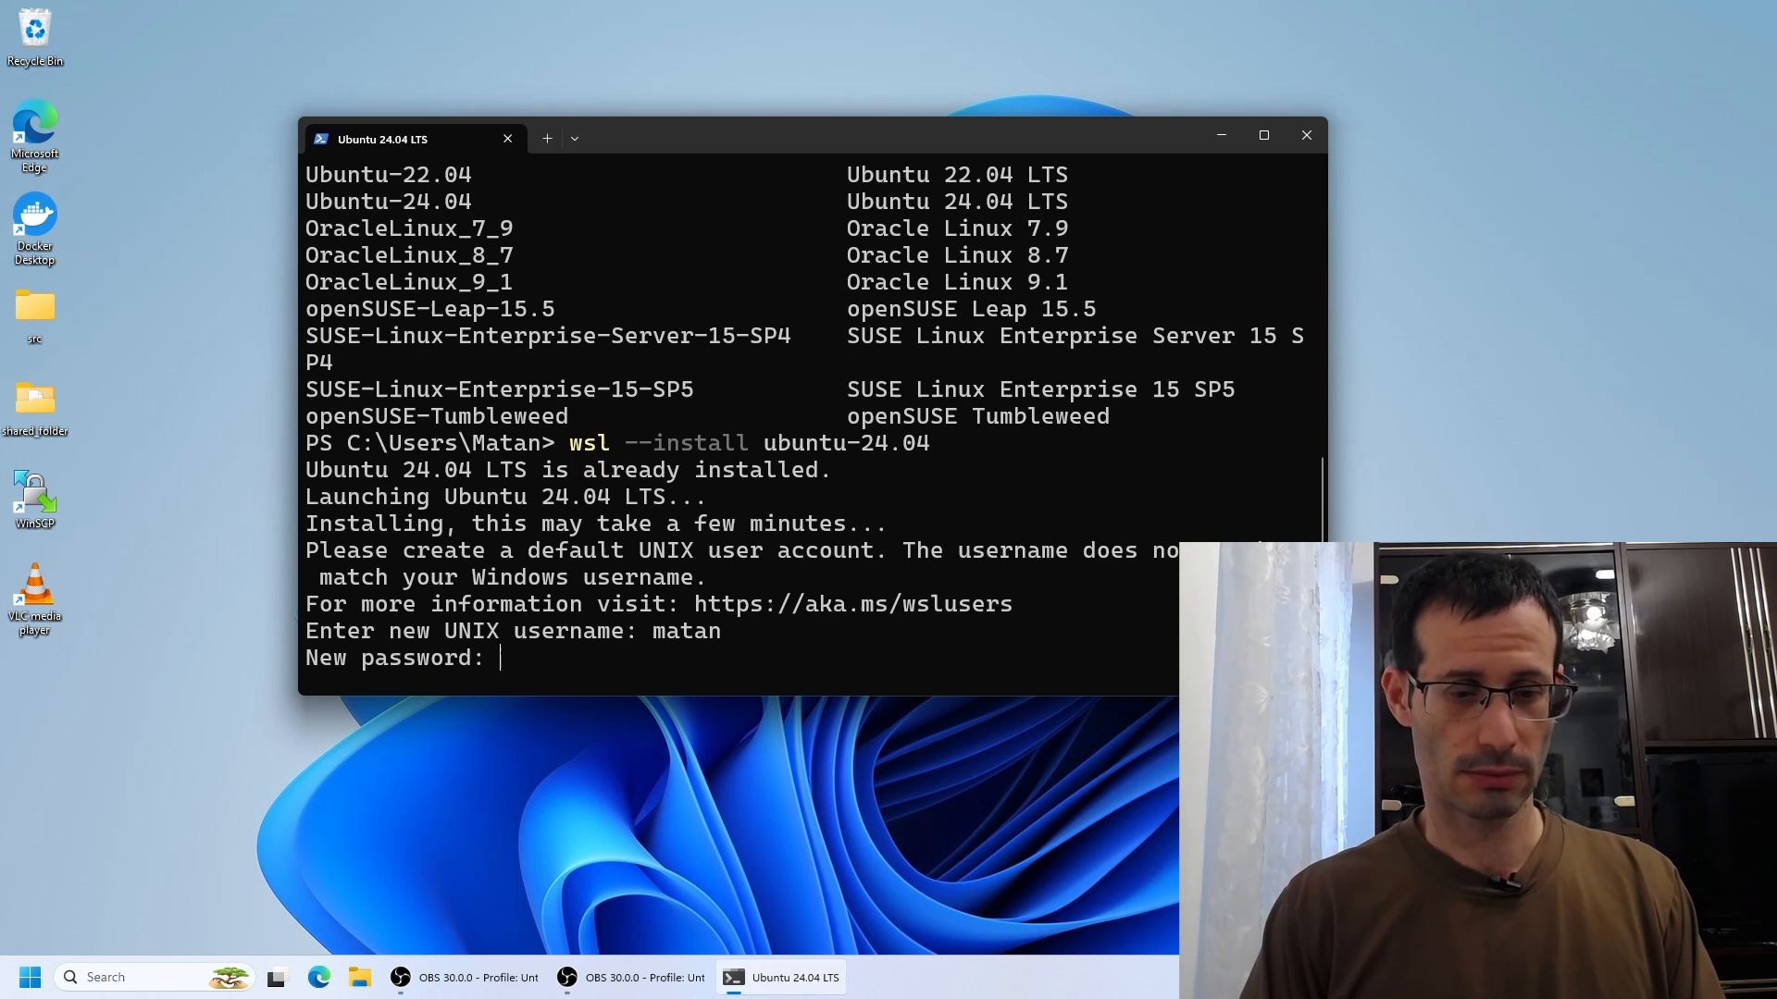